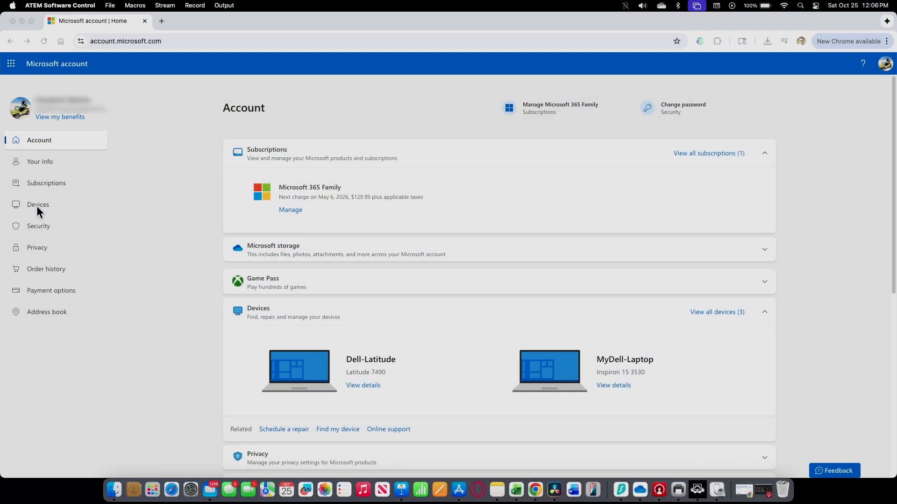
# Go to Devices and view the details of MyDell-Laptop, showing its specs and BitLocker protection
pyautogui.click(37, 204)
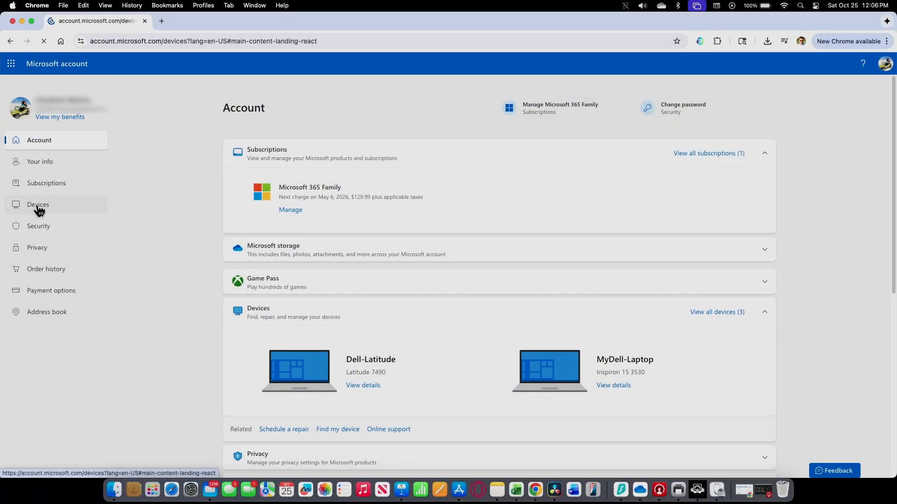
pyautogui.click(39, 205)
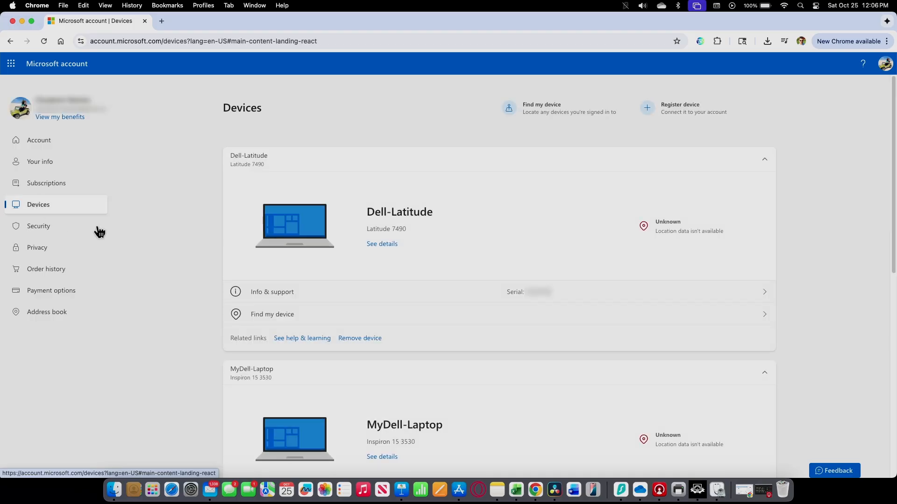
pyautogui.scroll(-3)
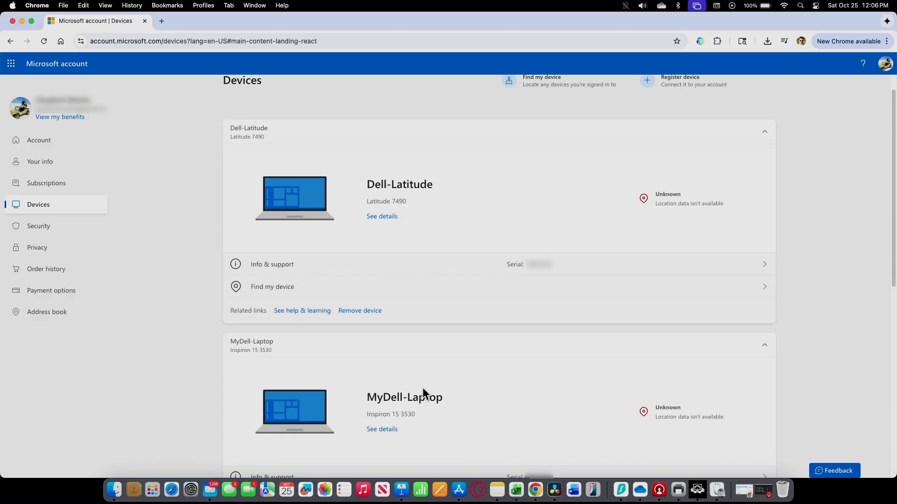
pyautogui.scroll(-3)
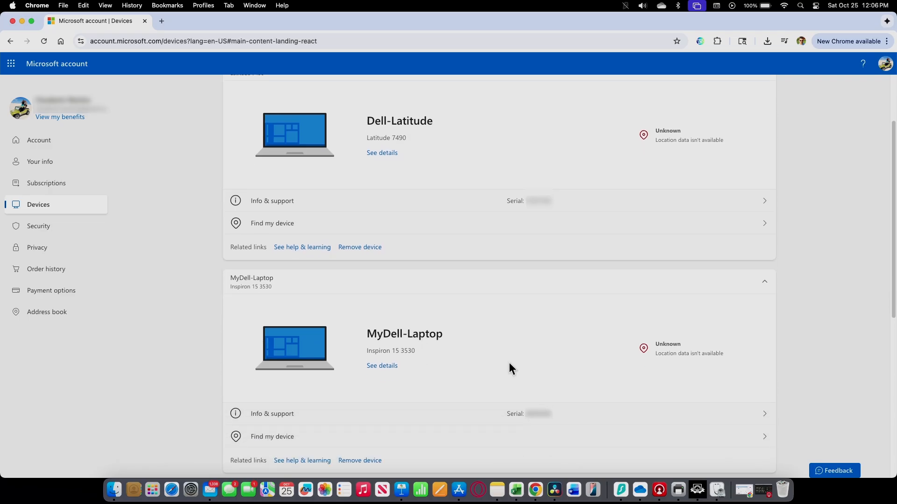
pyautogui.click(382, 366)
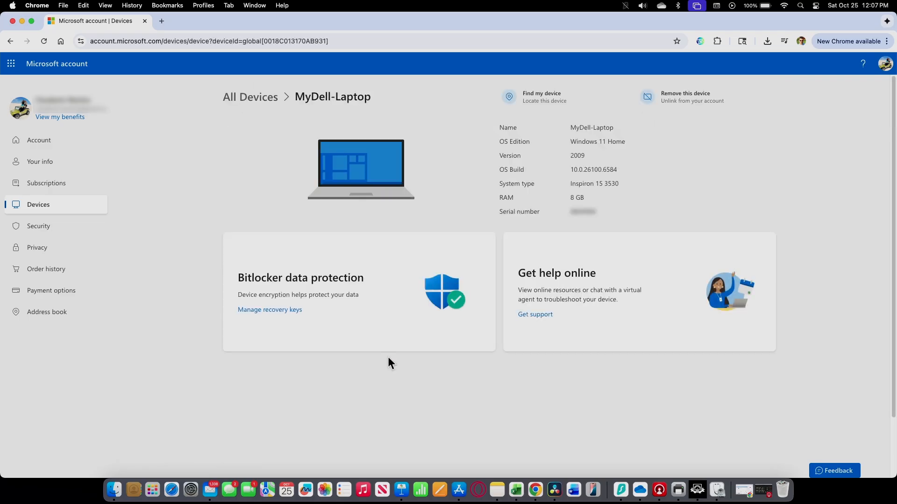
pyautogui.moveTo(680, 96)
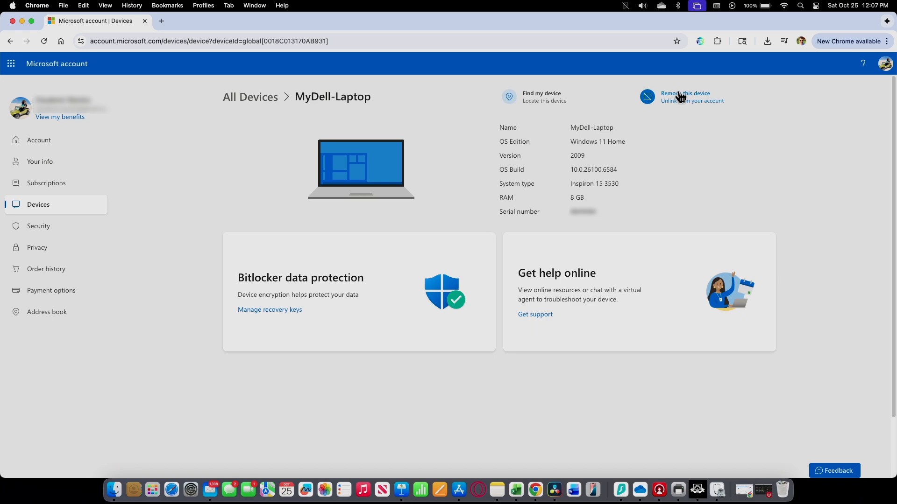
pyautogui.moveTo(681, 100)
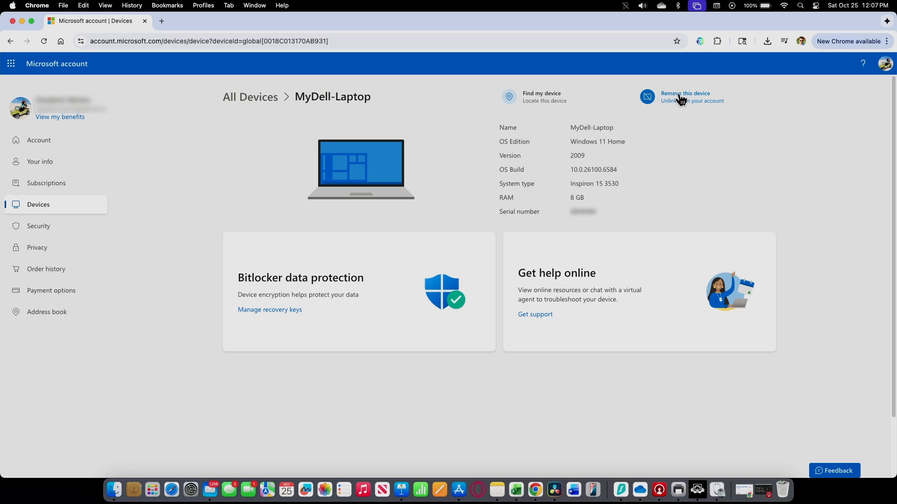
# Remove MyDell-Laptop, confirming 'I'm ready to remove this device', until 'Device removed' appears
pyautogui.click(684, 97)
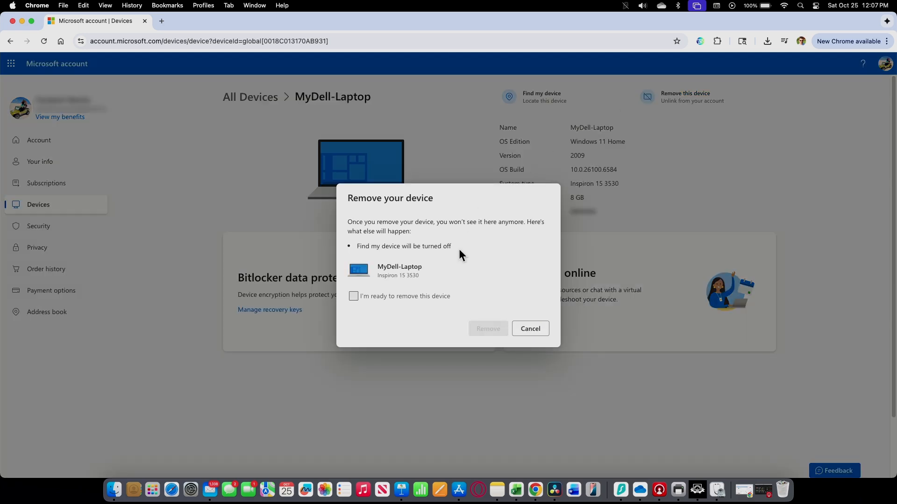
pyautogui.click(353, 296)
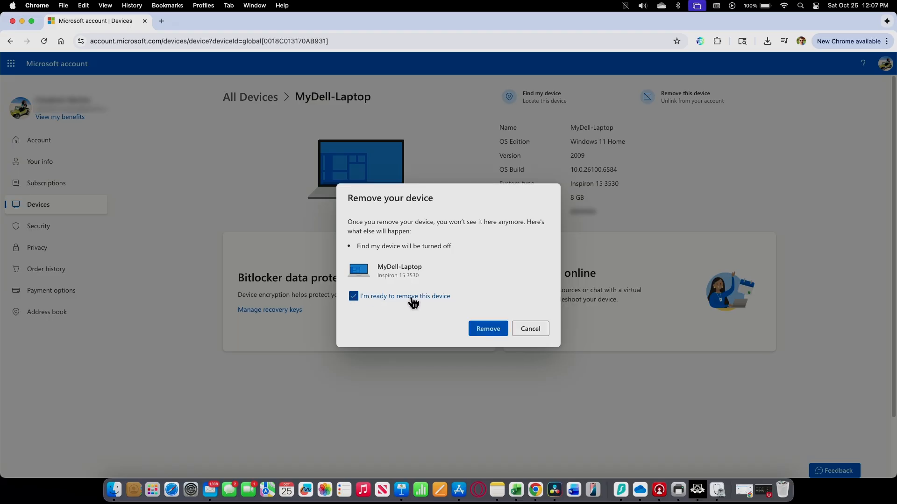
pyautogui.click(488, 329)
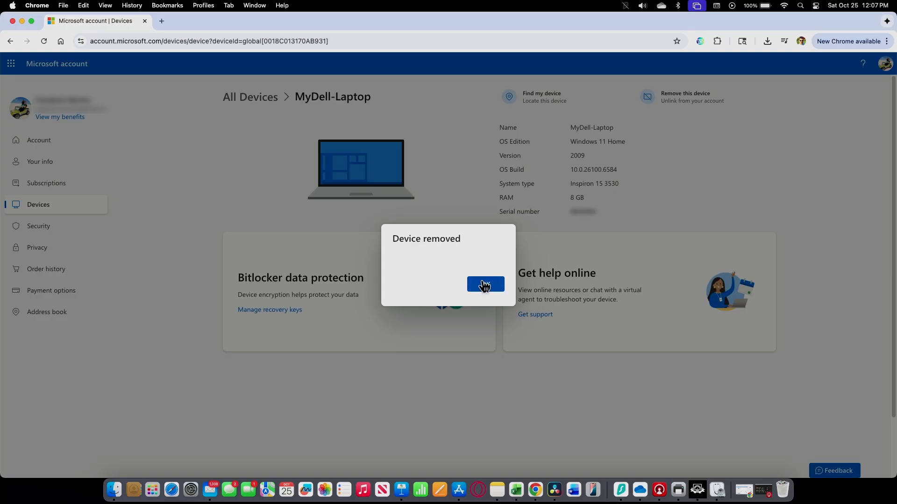
# Dismiss the Device removed notice and check only Dell-Latitude and WIN-001Q24DF6F5 remain listed
pyautogui.click(486, 284)
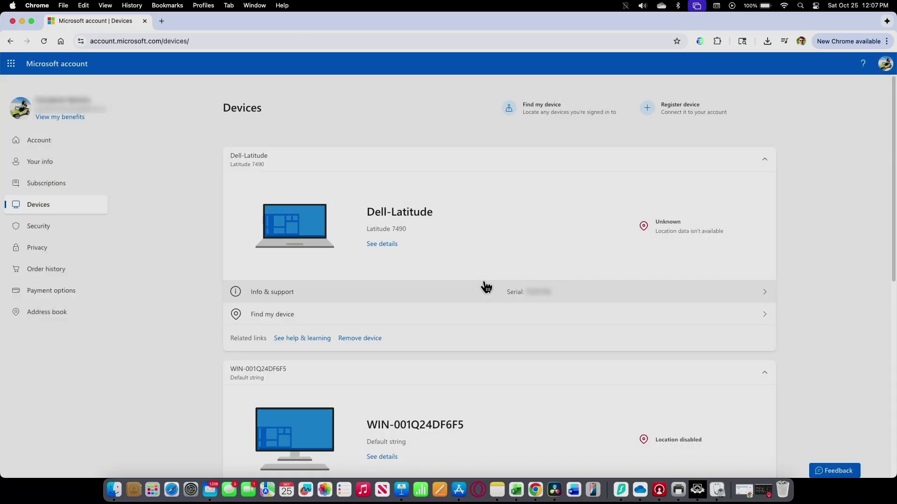
pyautogui.moveTo(434, 236)
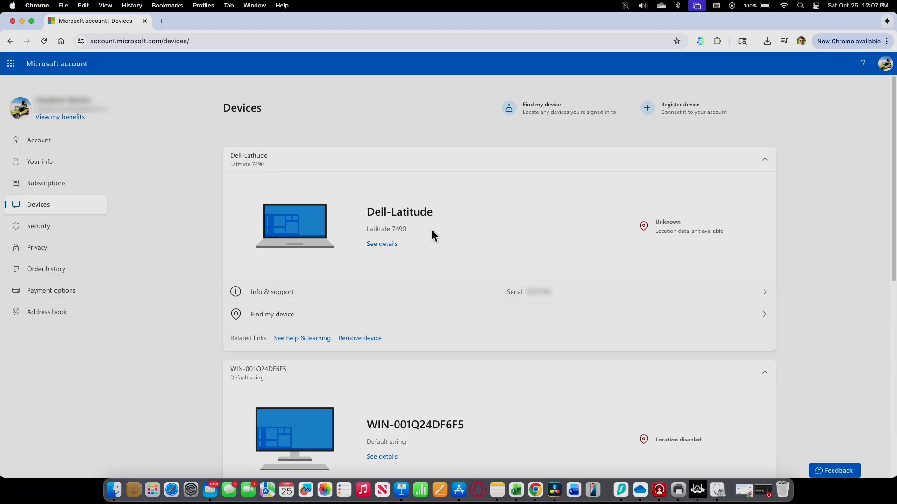
pyautogui.moveTo(465, 387)
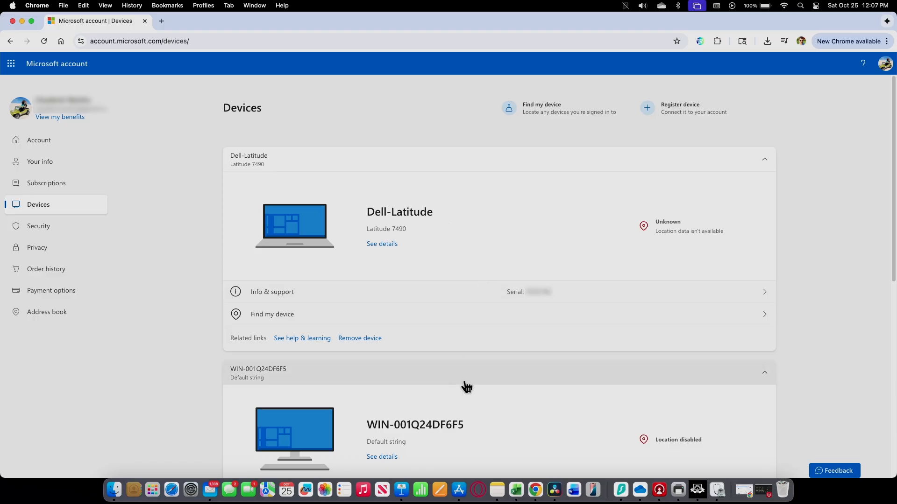
pyautogui.scroll(-3)
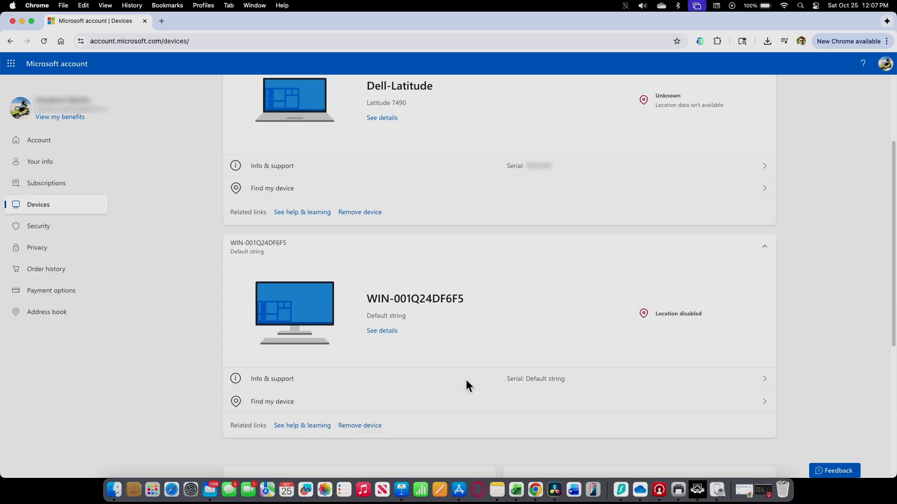
pyautogui.scroll(3)
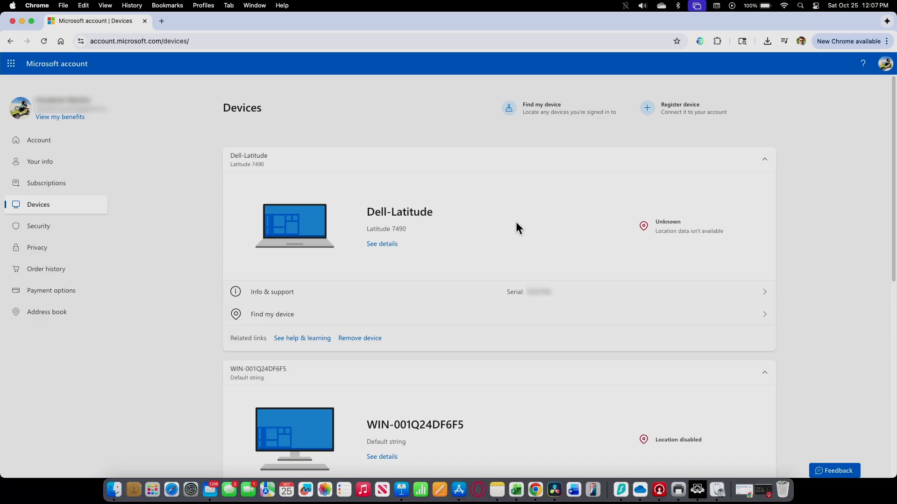